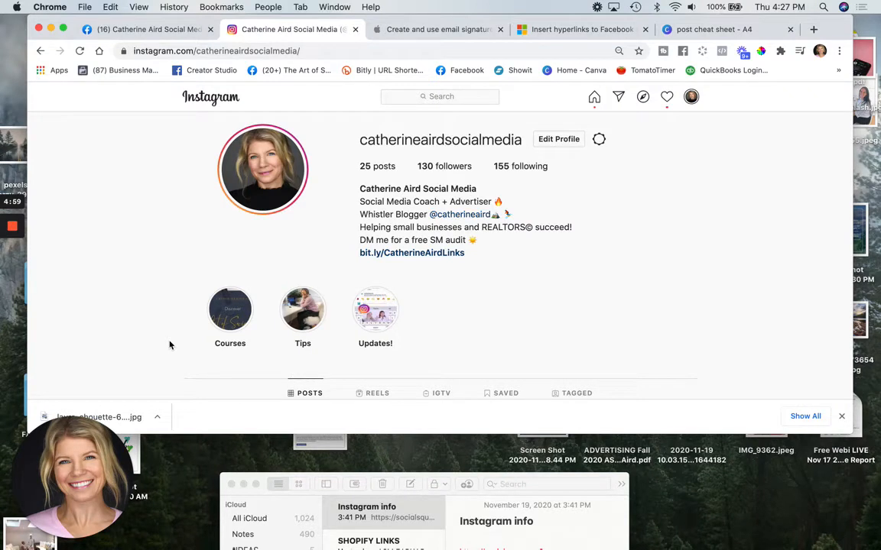
pyautogui.moveTo(506, 311)
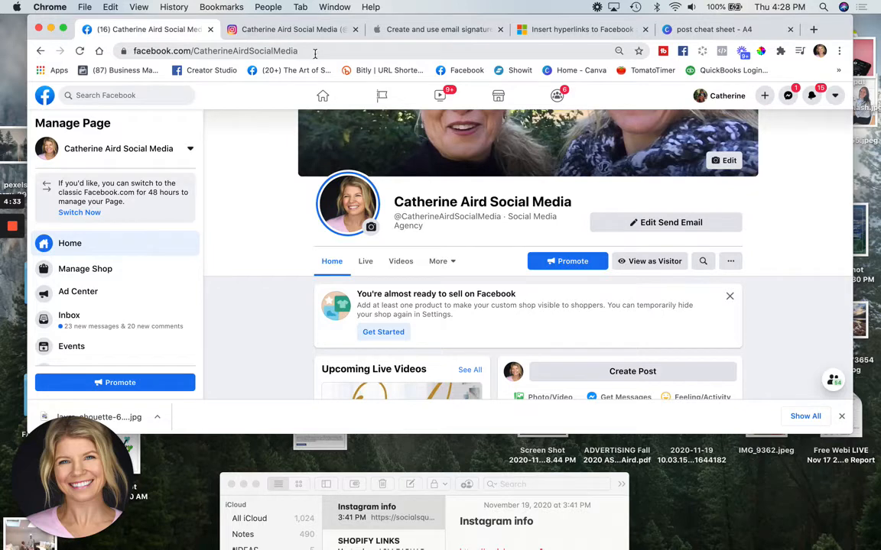
pyautogui.click(214, 51)
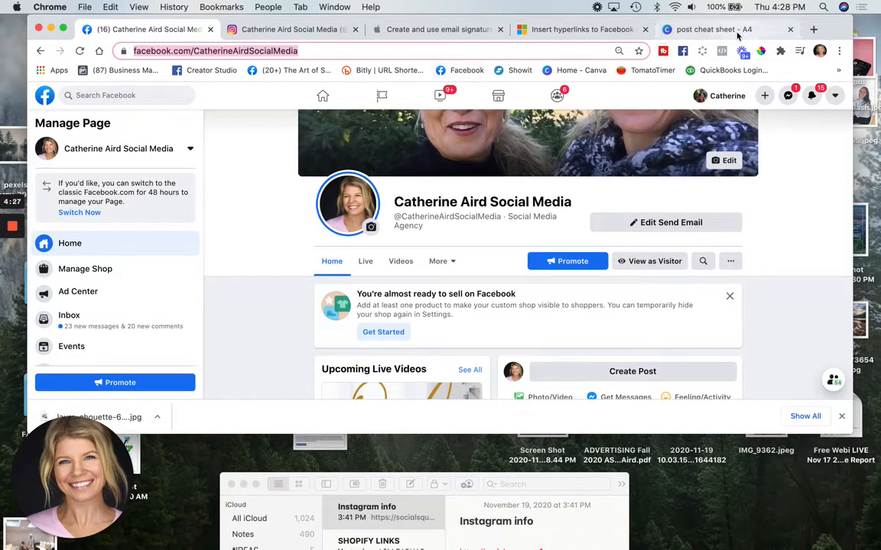
pyautogui.click(813, 30)
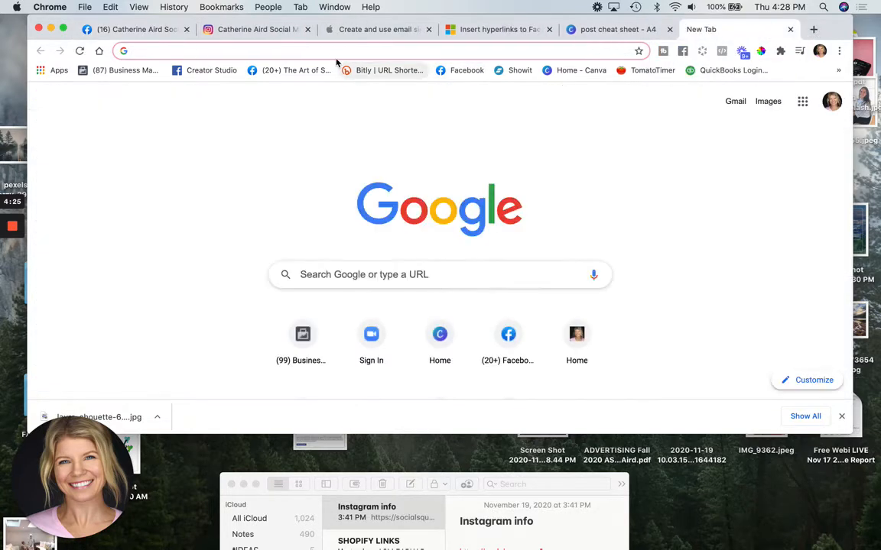
pyautogui.write('https://www.facebook.com/CatherineAirdSocialMedia')
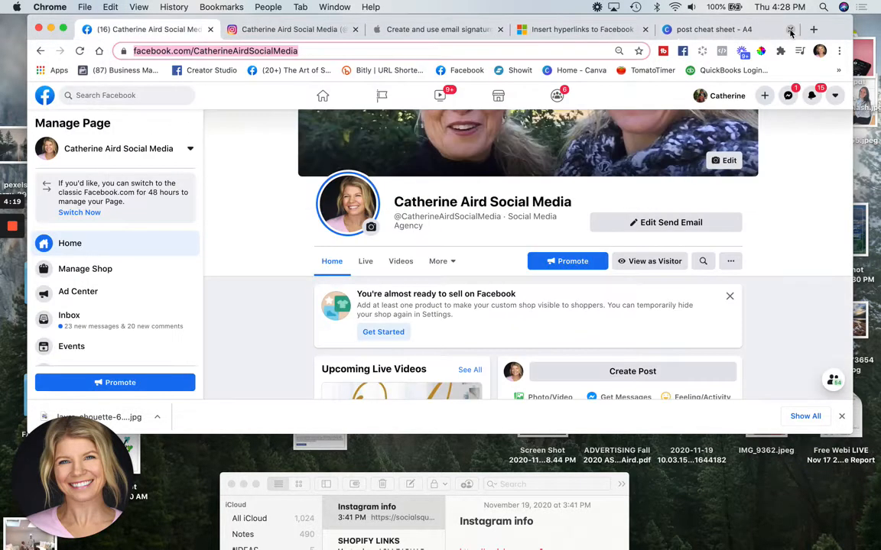
pyautogui.moveTo(233, 107)
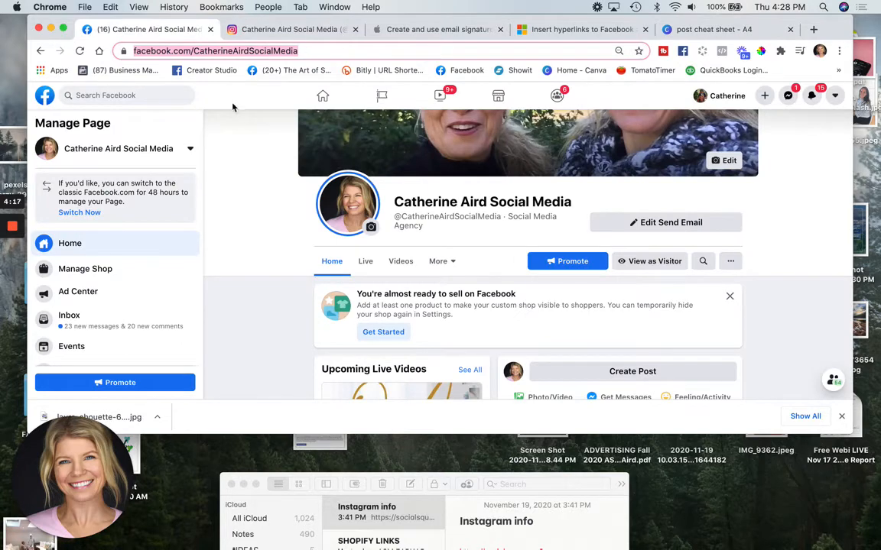
pyautogui.moveTo(440, 94)
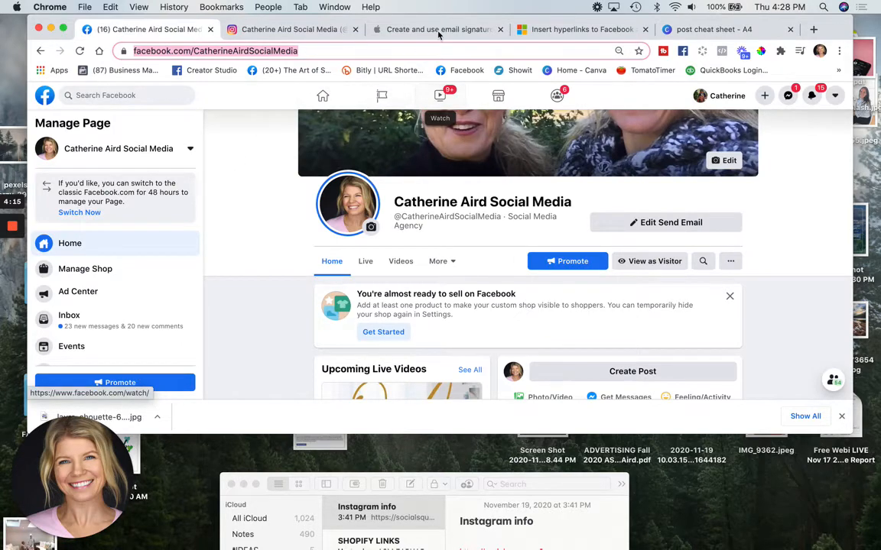
pyautogui.moveTo(795, 151)
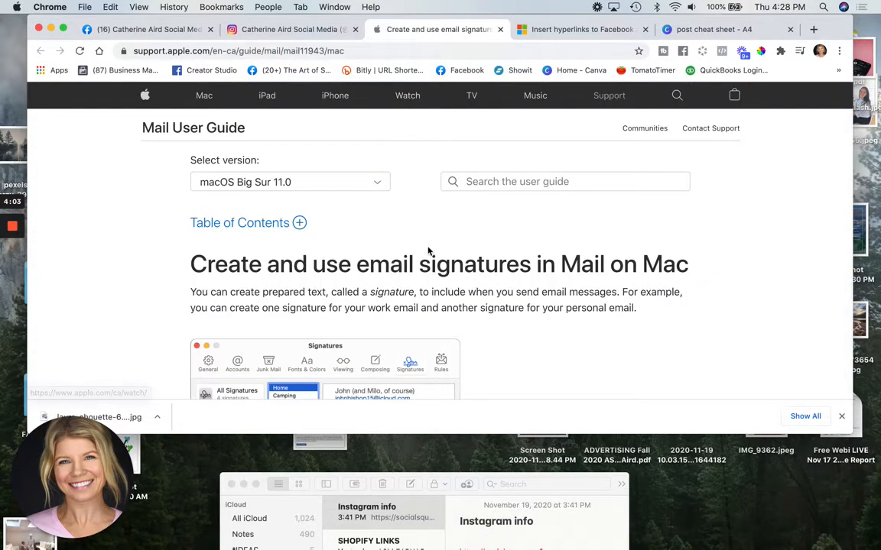
# Step: Scroll the Apple Mail guide past the Signatures screenshot to the 'Create signatures' steps
pyautogui.scroll(-3)
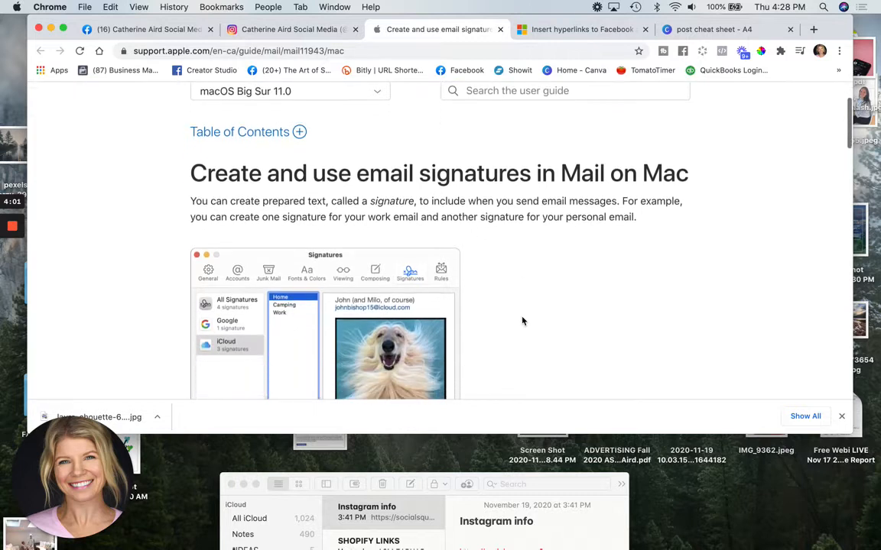
pyautogui.scroll(-3)
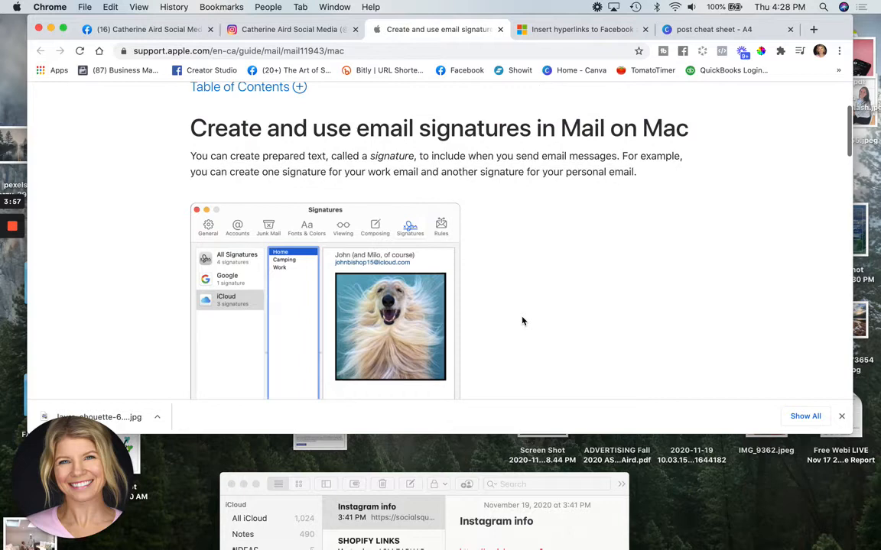
pyautogui.moveTo(535, 344)
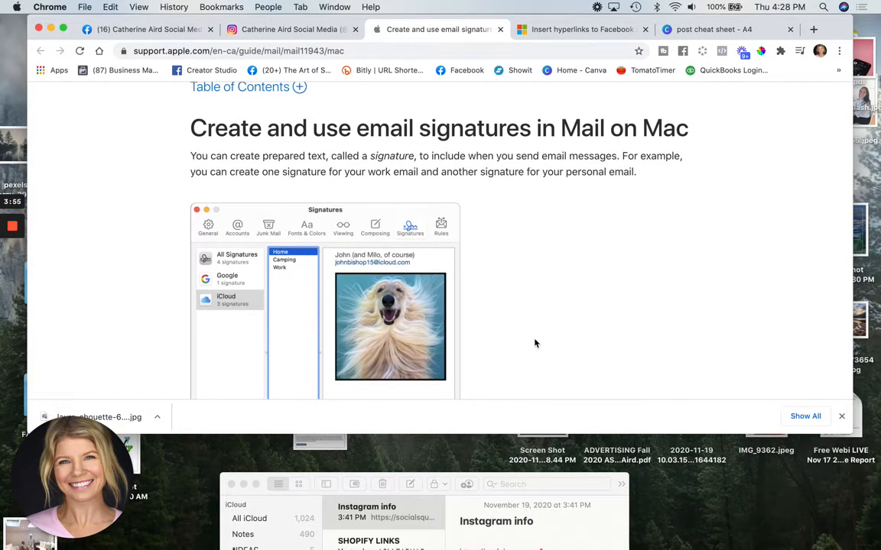
pyautogui.scroll(-3)
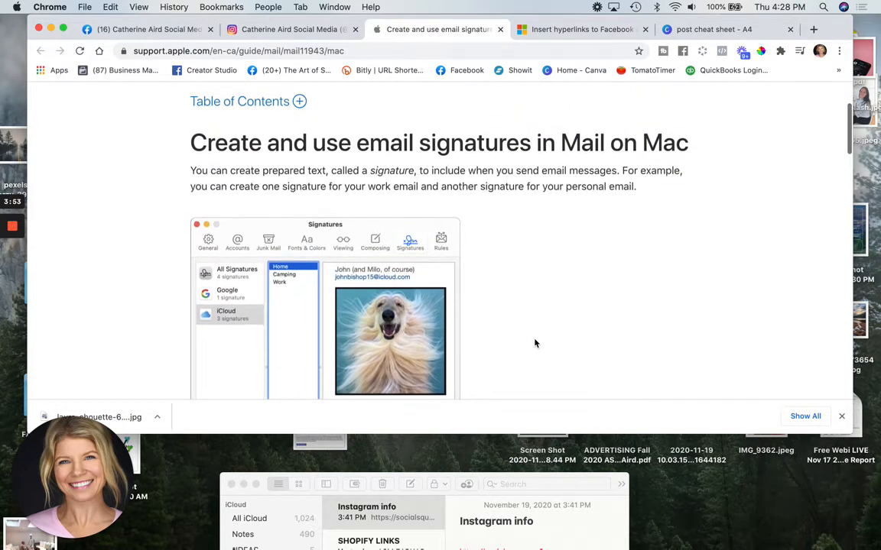
pyautogui.scroll(-3)
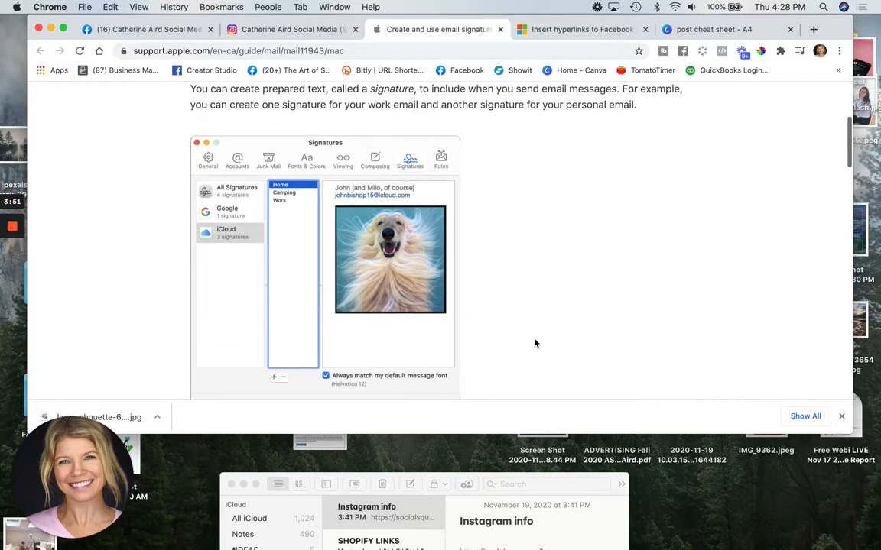
pyautogui.scroll(-3)
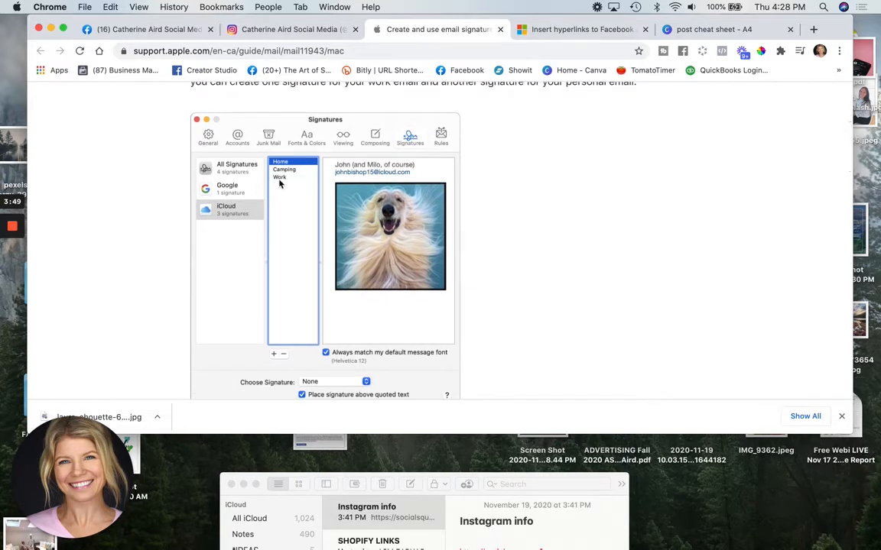
pyautogui.scroll(-3)
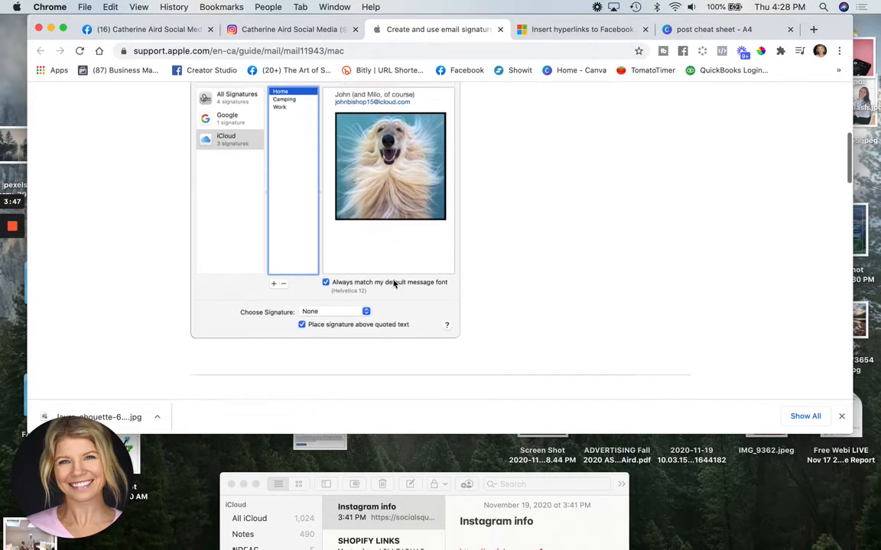
pyautogui.scroll(-3)
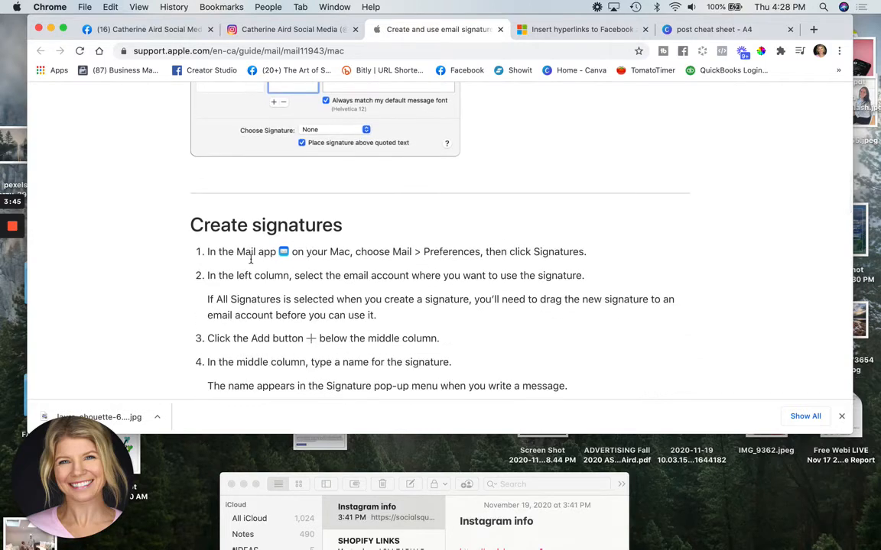
# Step: Switch to the Microsoft article on inserting Facebook and Twitter hyperlinks in signatures
pyautogui.scroll(-3)
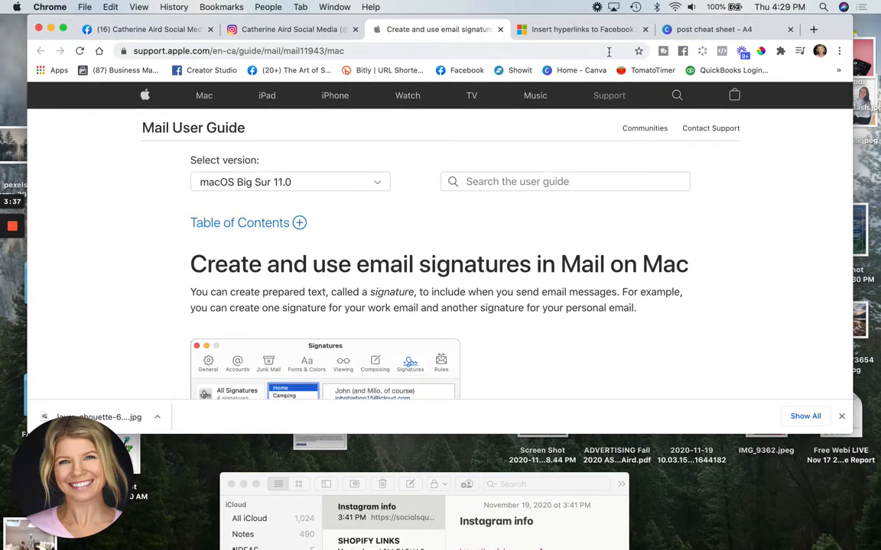
pyautogui.click(581, 29)
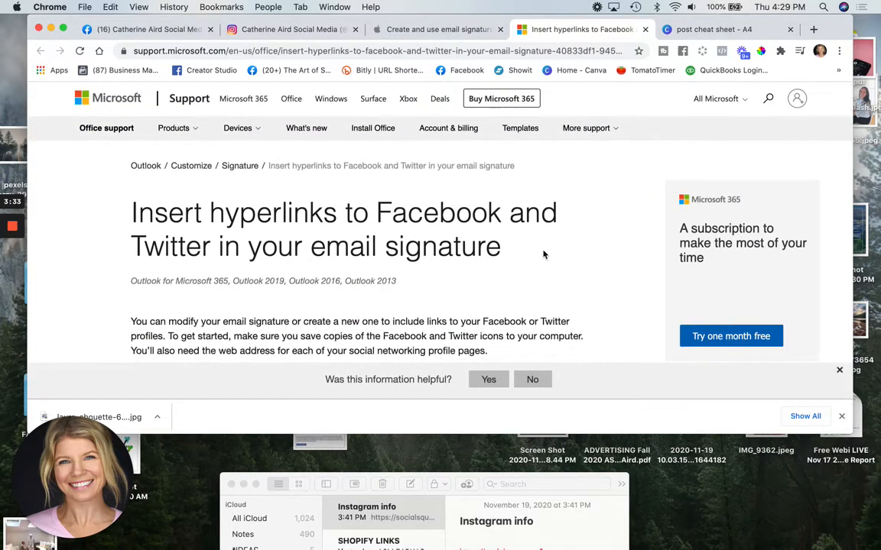
# Step: Scroll past 'Save Facebook and Twitter icons' to steps 4–7 for linking signature icons
pyautogui.scroll(-3)
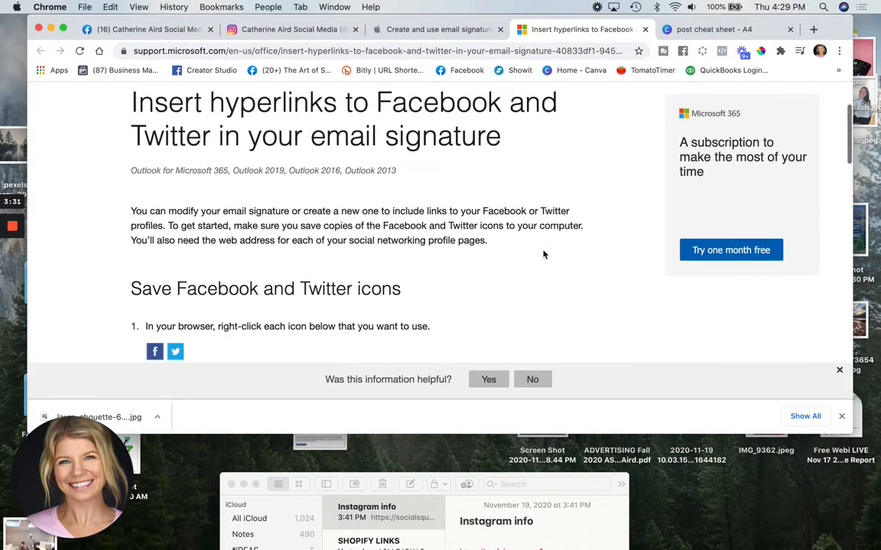
pyautogui.scroll(-3)
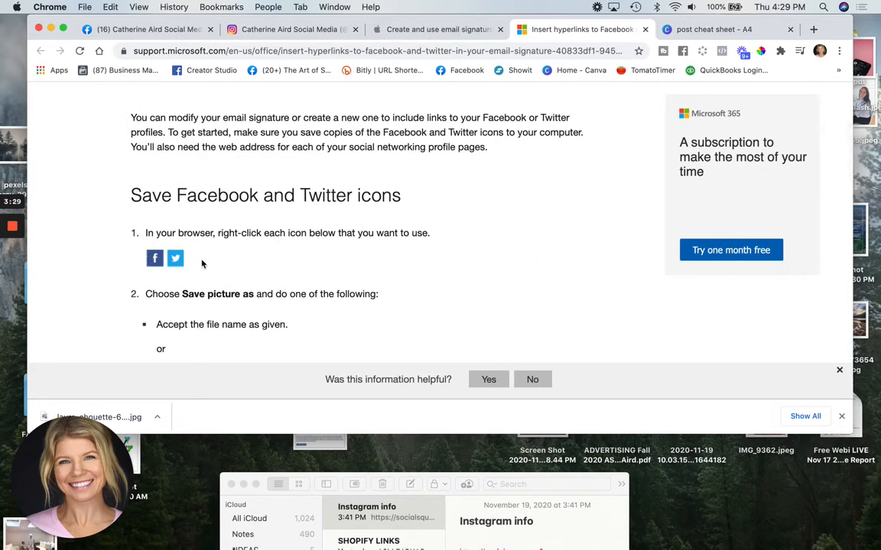
pyautogui.scroll(-3)
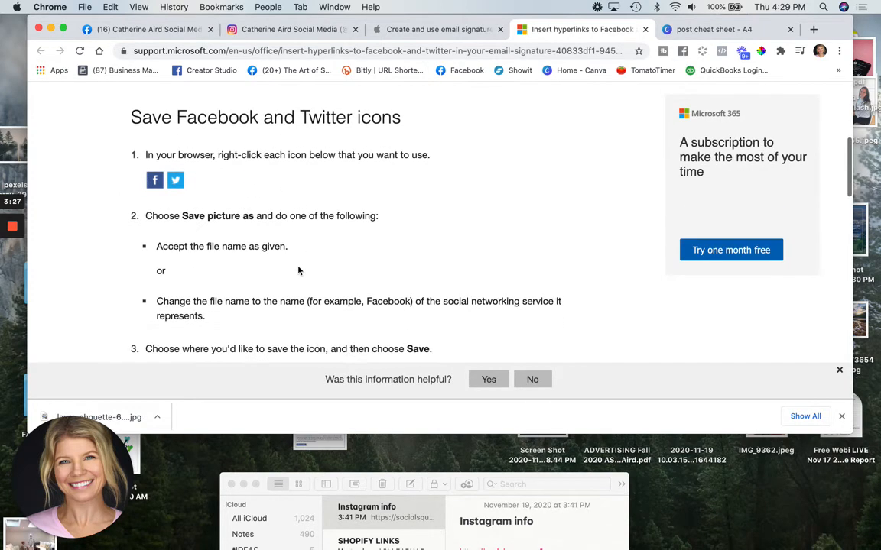
pyautogui.scroll(-3)
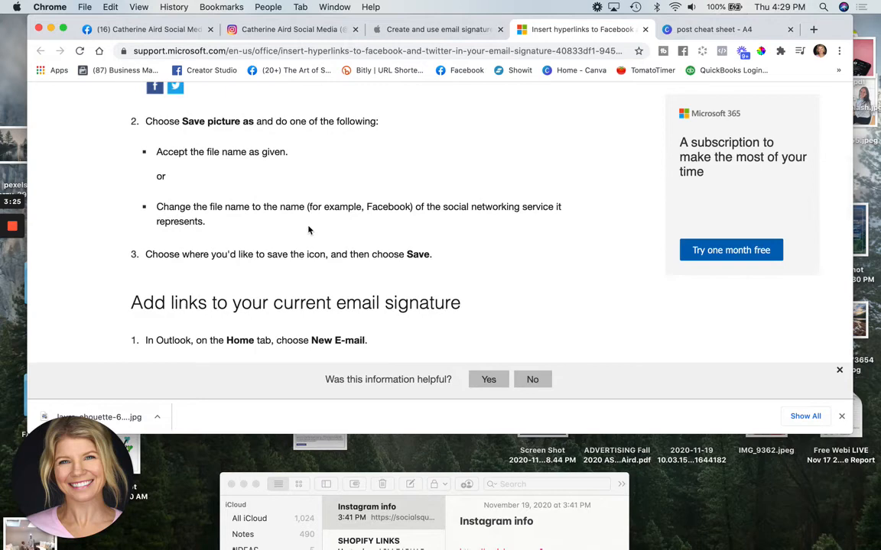
pyautogui.scroll(-3)
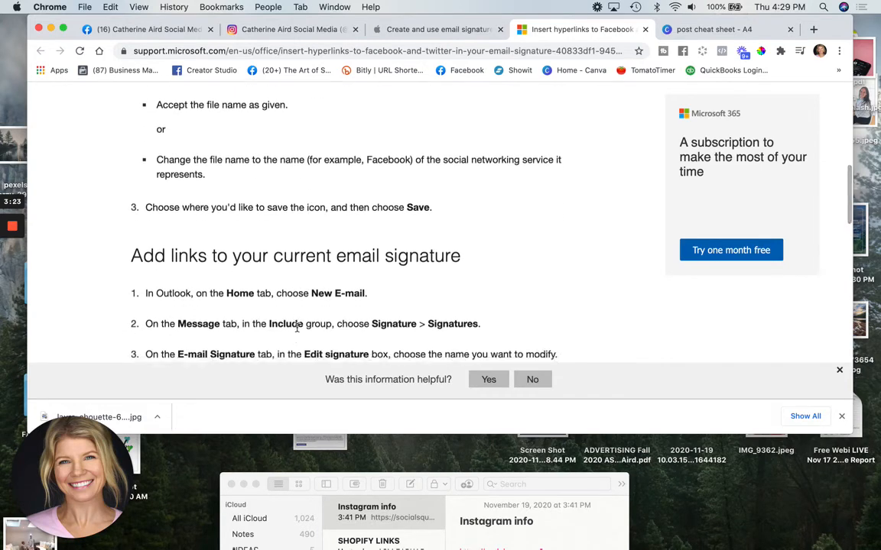
pyautogui.scroll(-3)
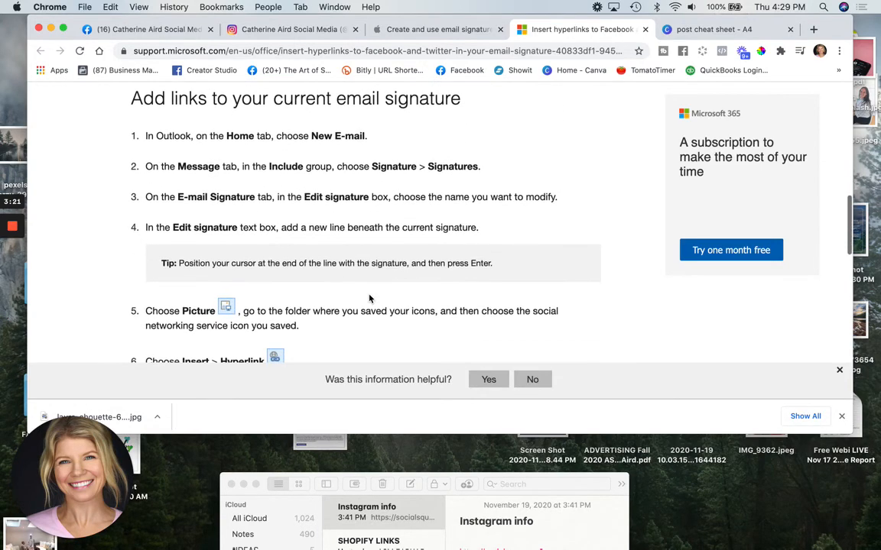
pyautogui.scroll(-3)
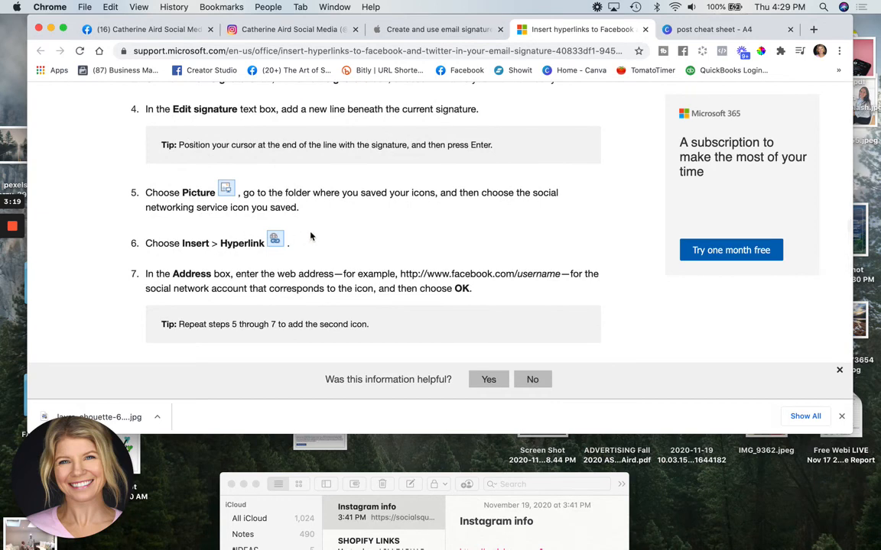